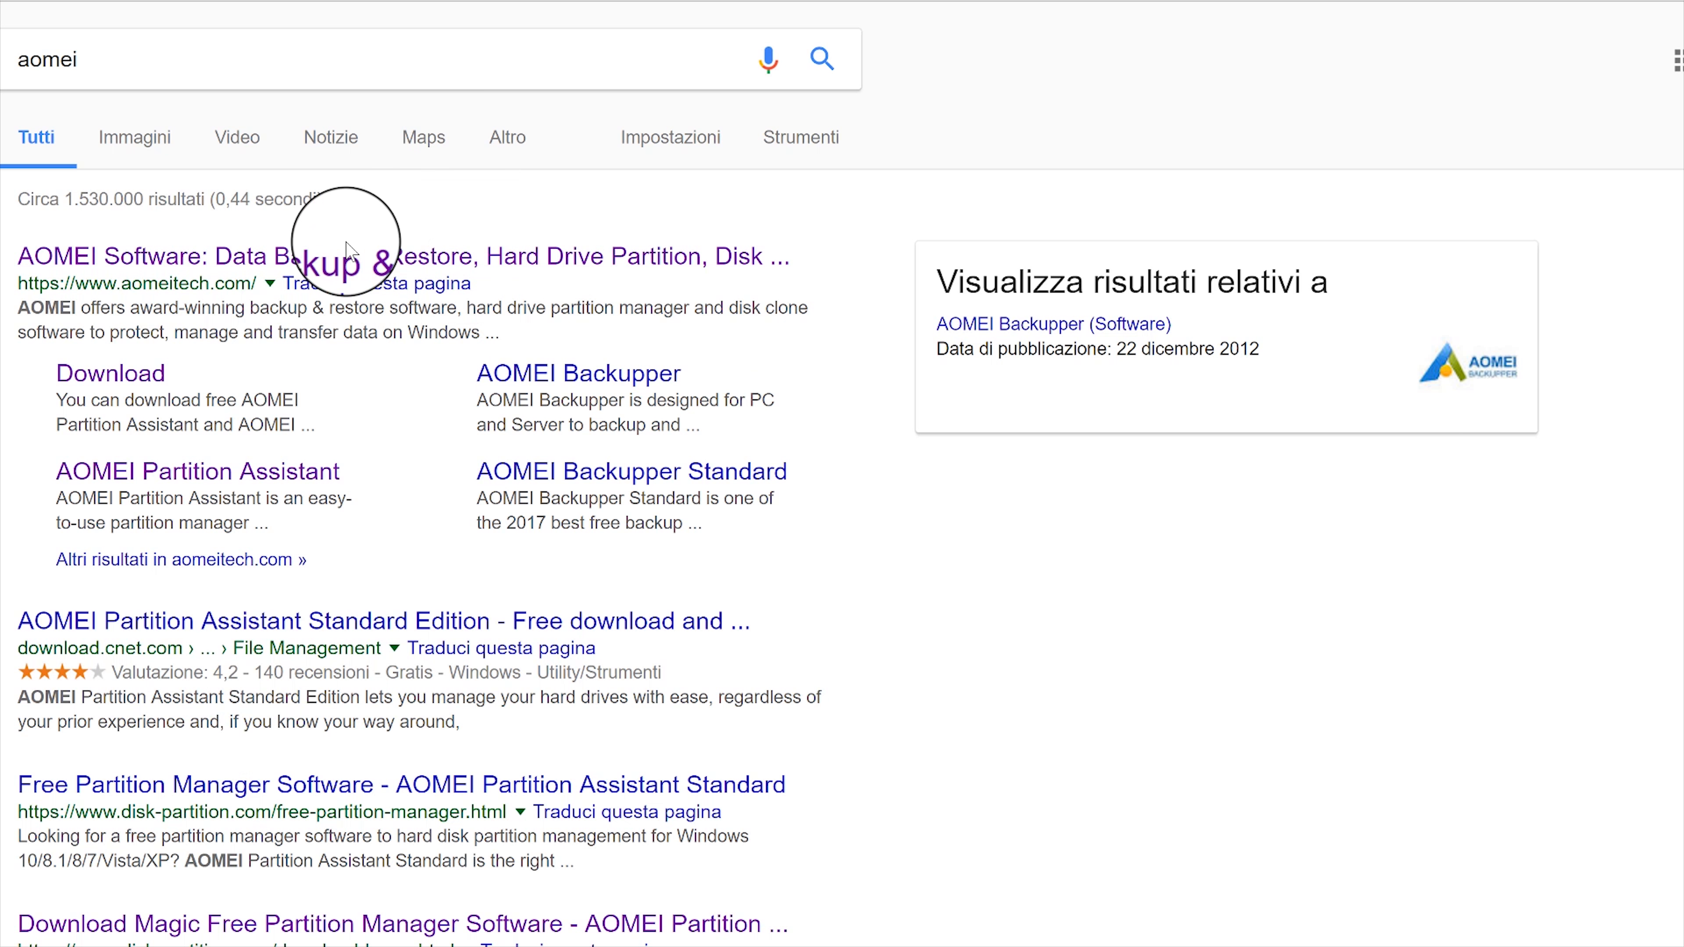
mouse_move(42, 306)
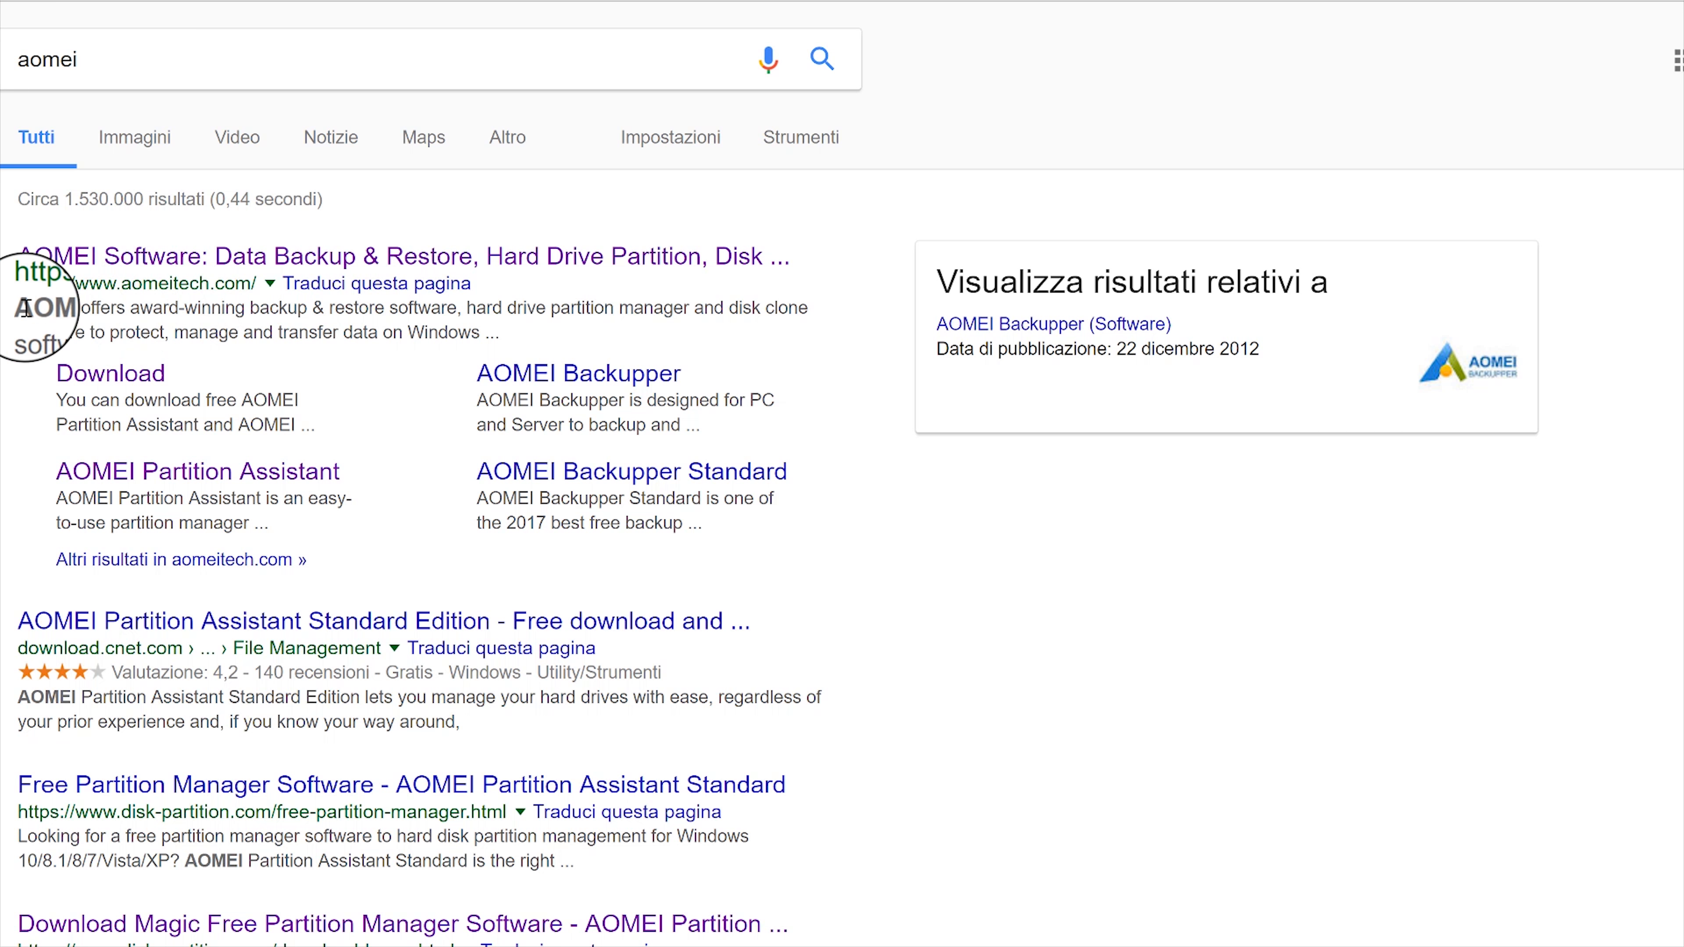
- Browse the aomeitech.com Partition Assistant Standard page, then launch the program from its desktop shortcut
click(402, 257)
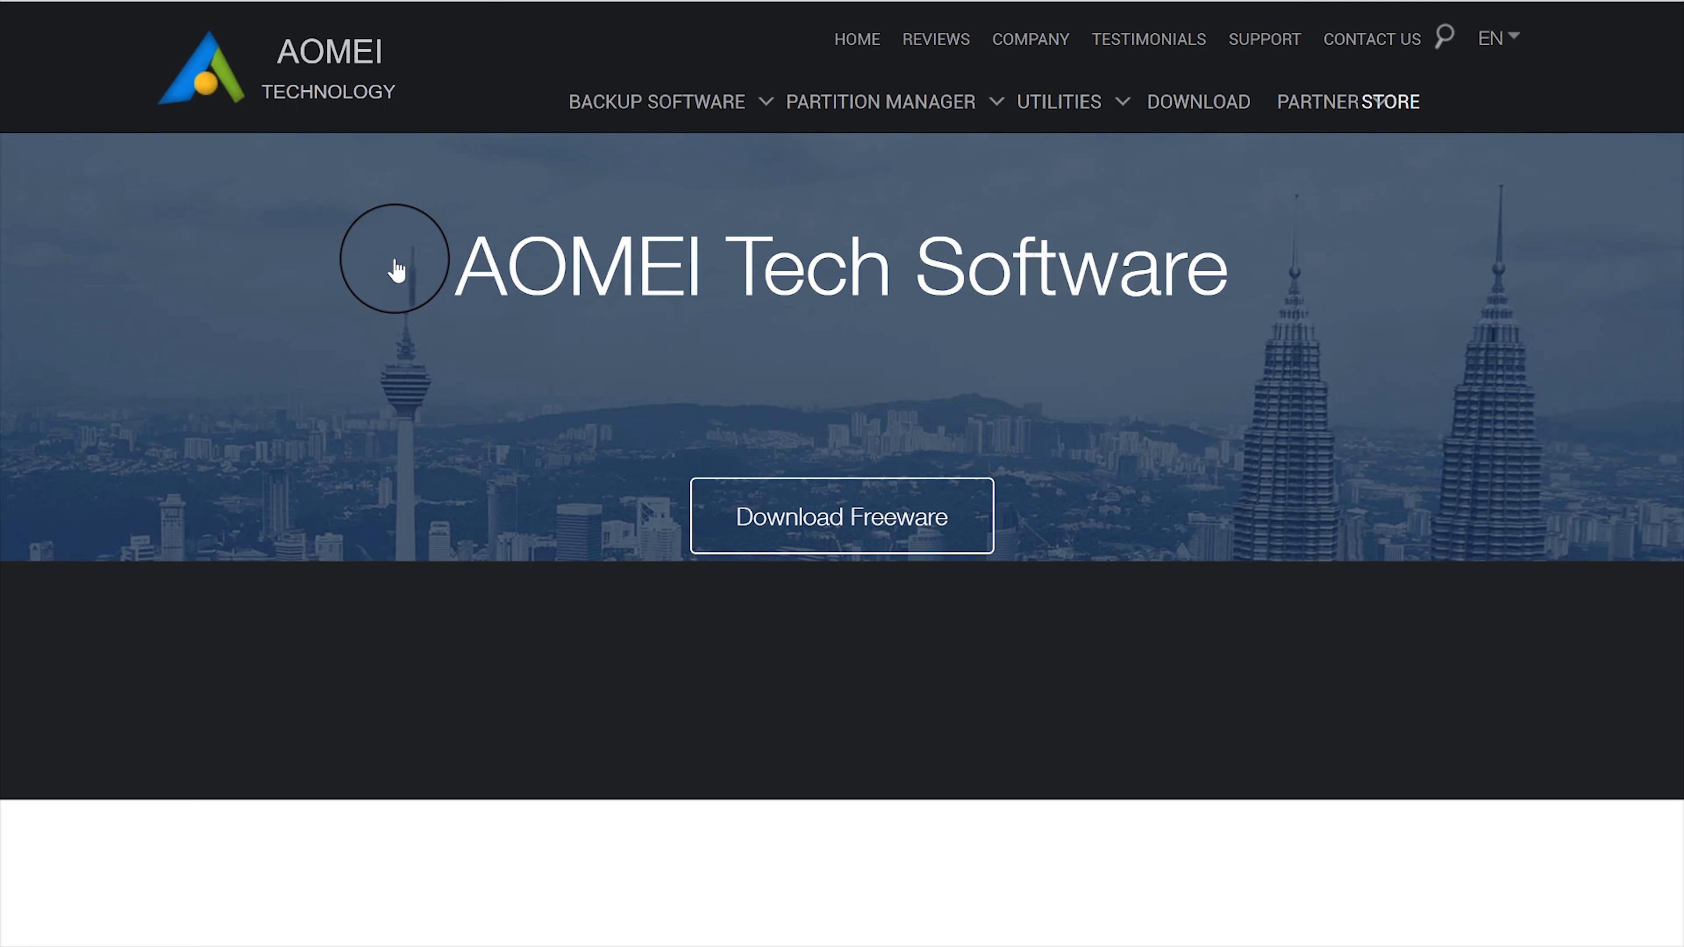
scroll(down, 3)
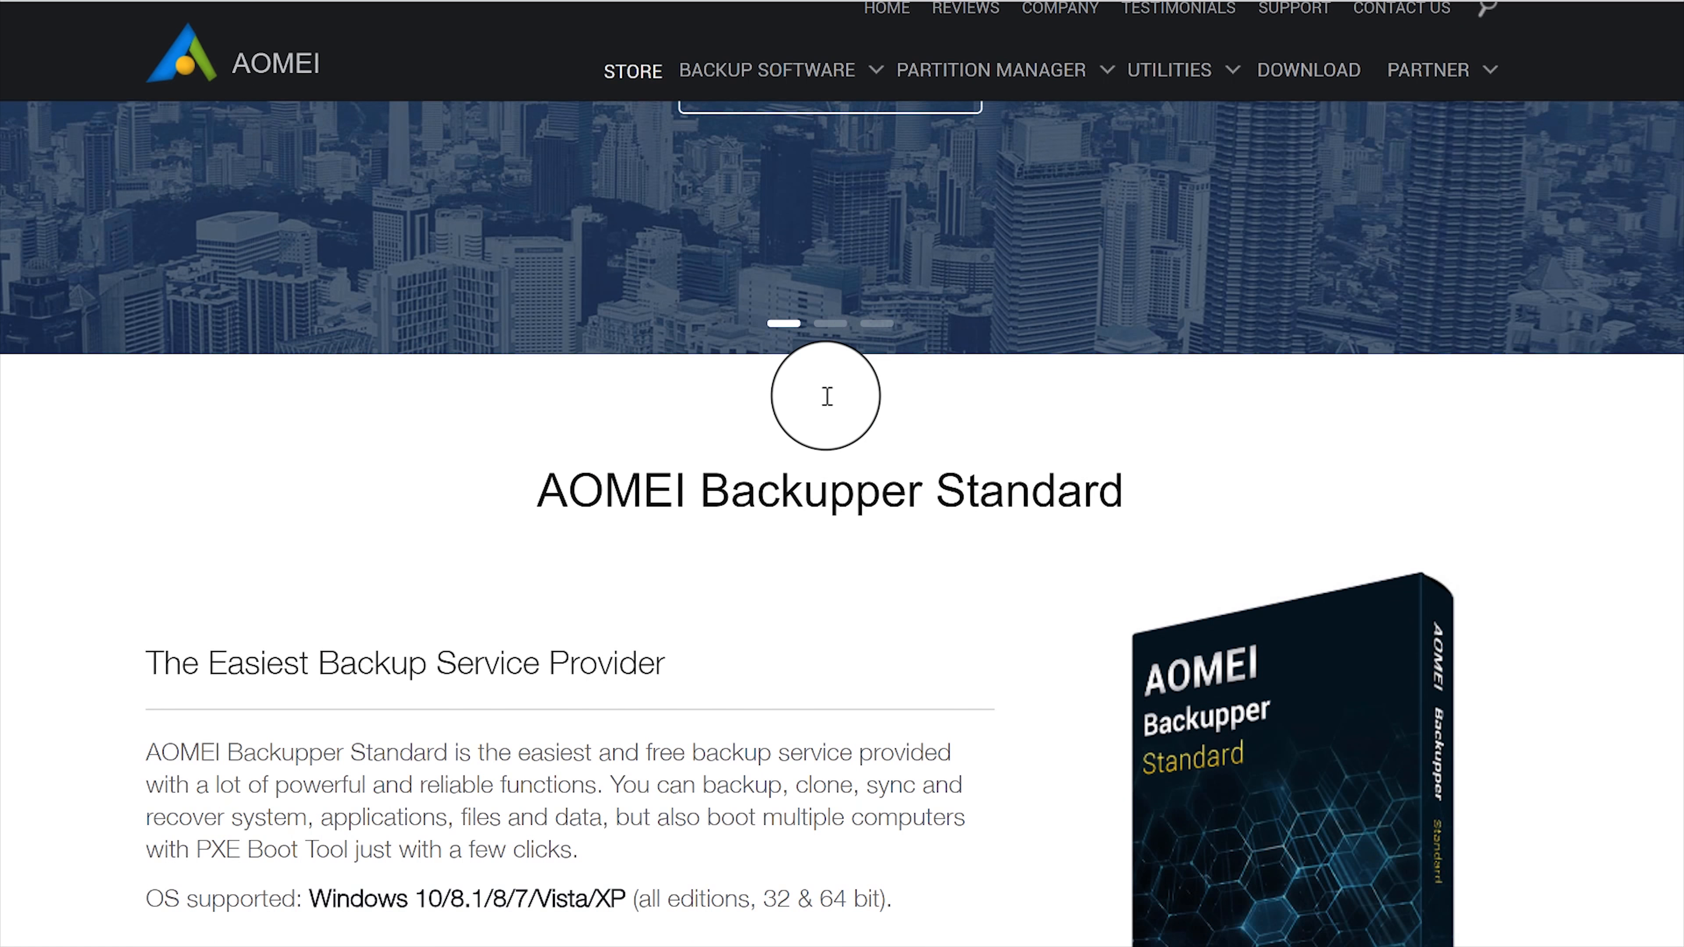
scroll(down, 3)
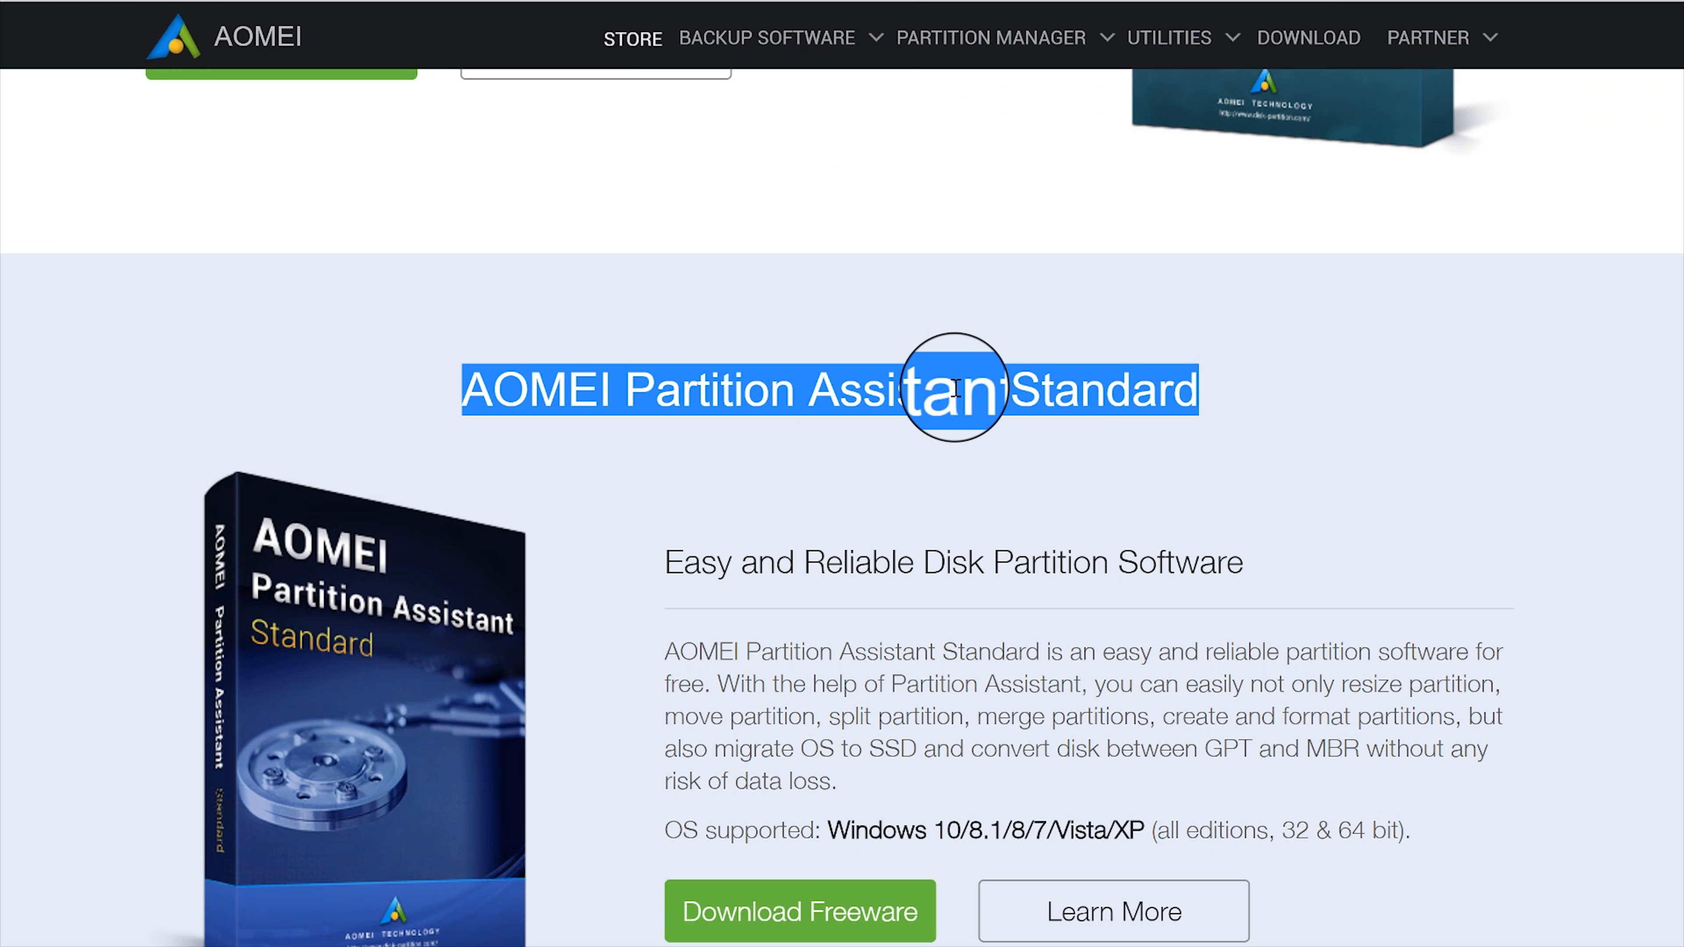
scroll(up, 3)
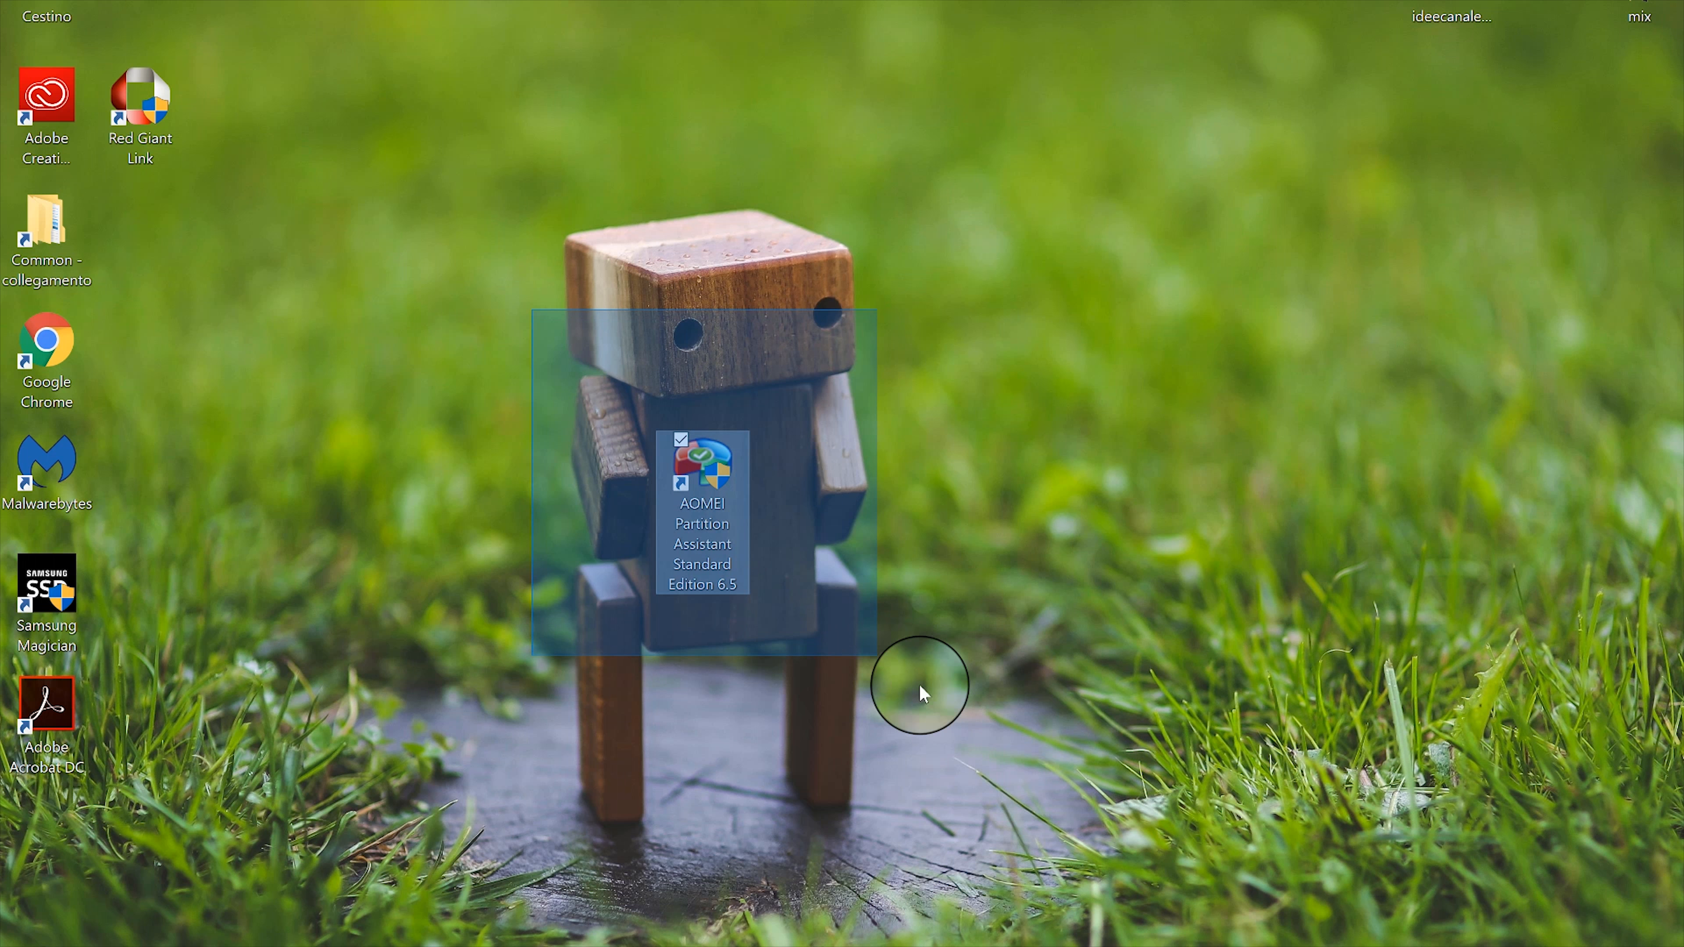
double_click(702, 468)
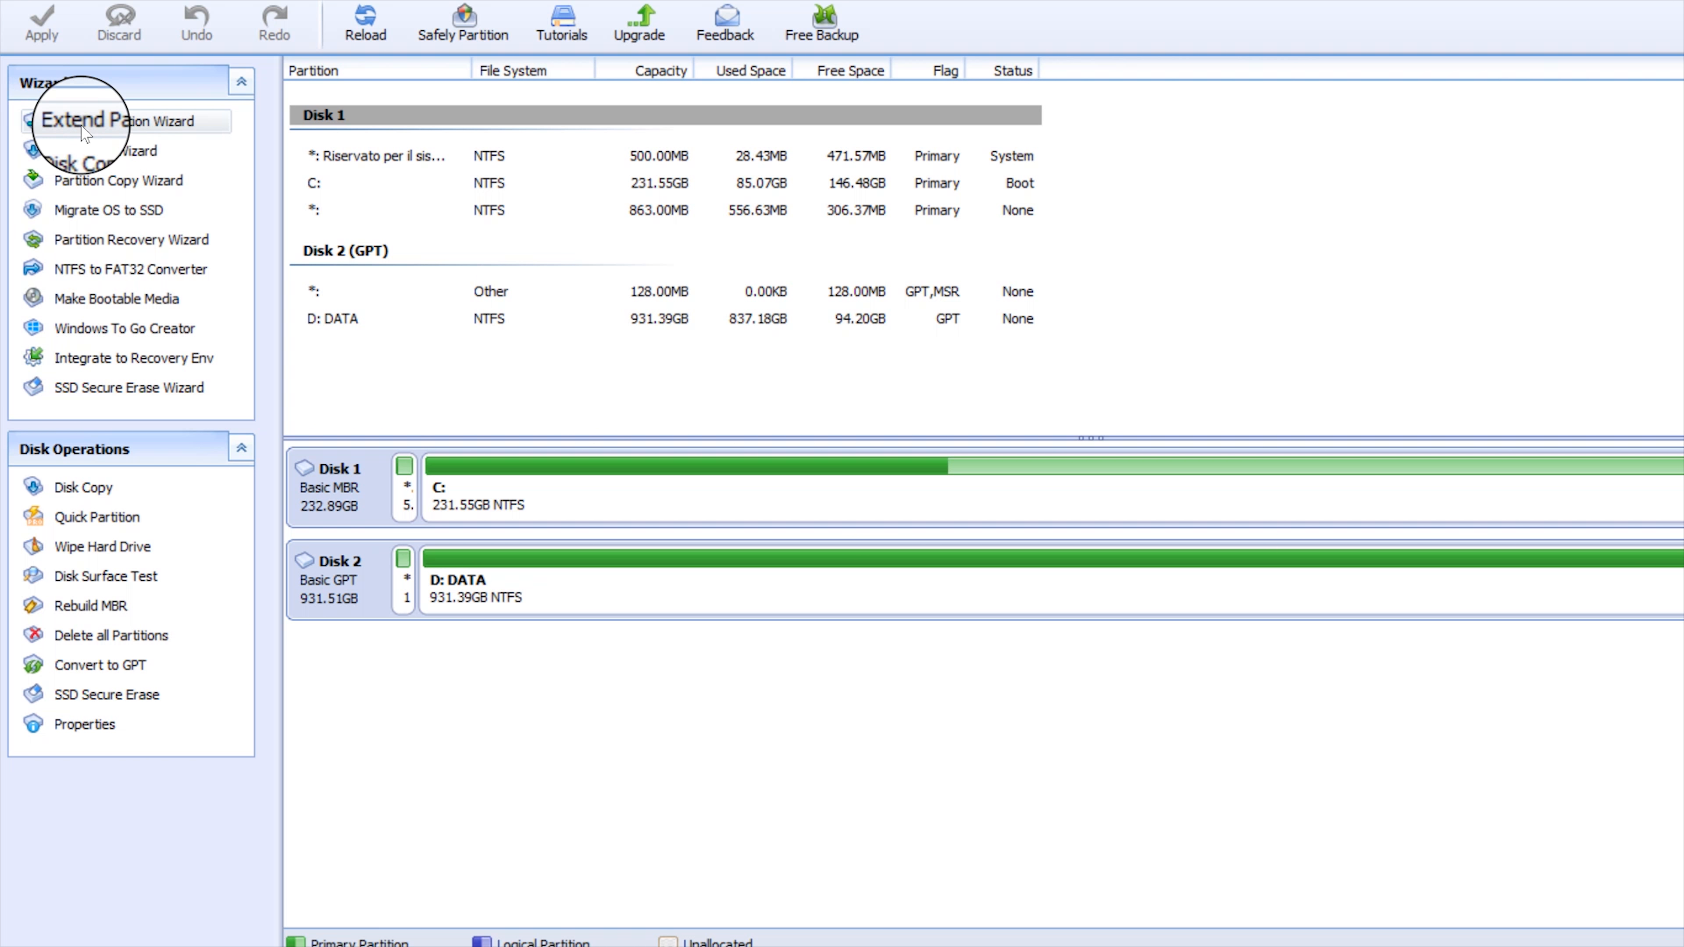
- Start the Extend Partition Wizard and advance past its welcome page to Operation Method
click(121, 120)
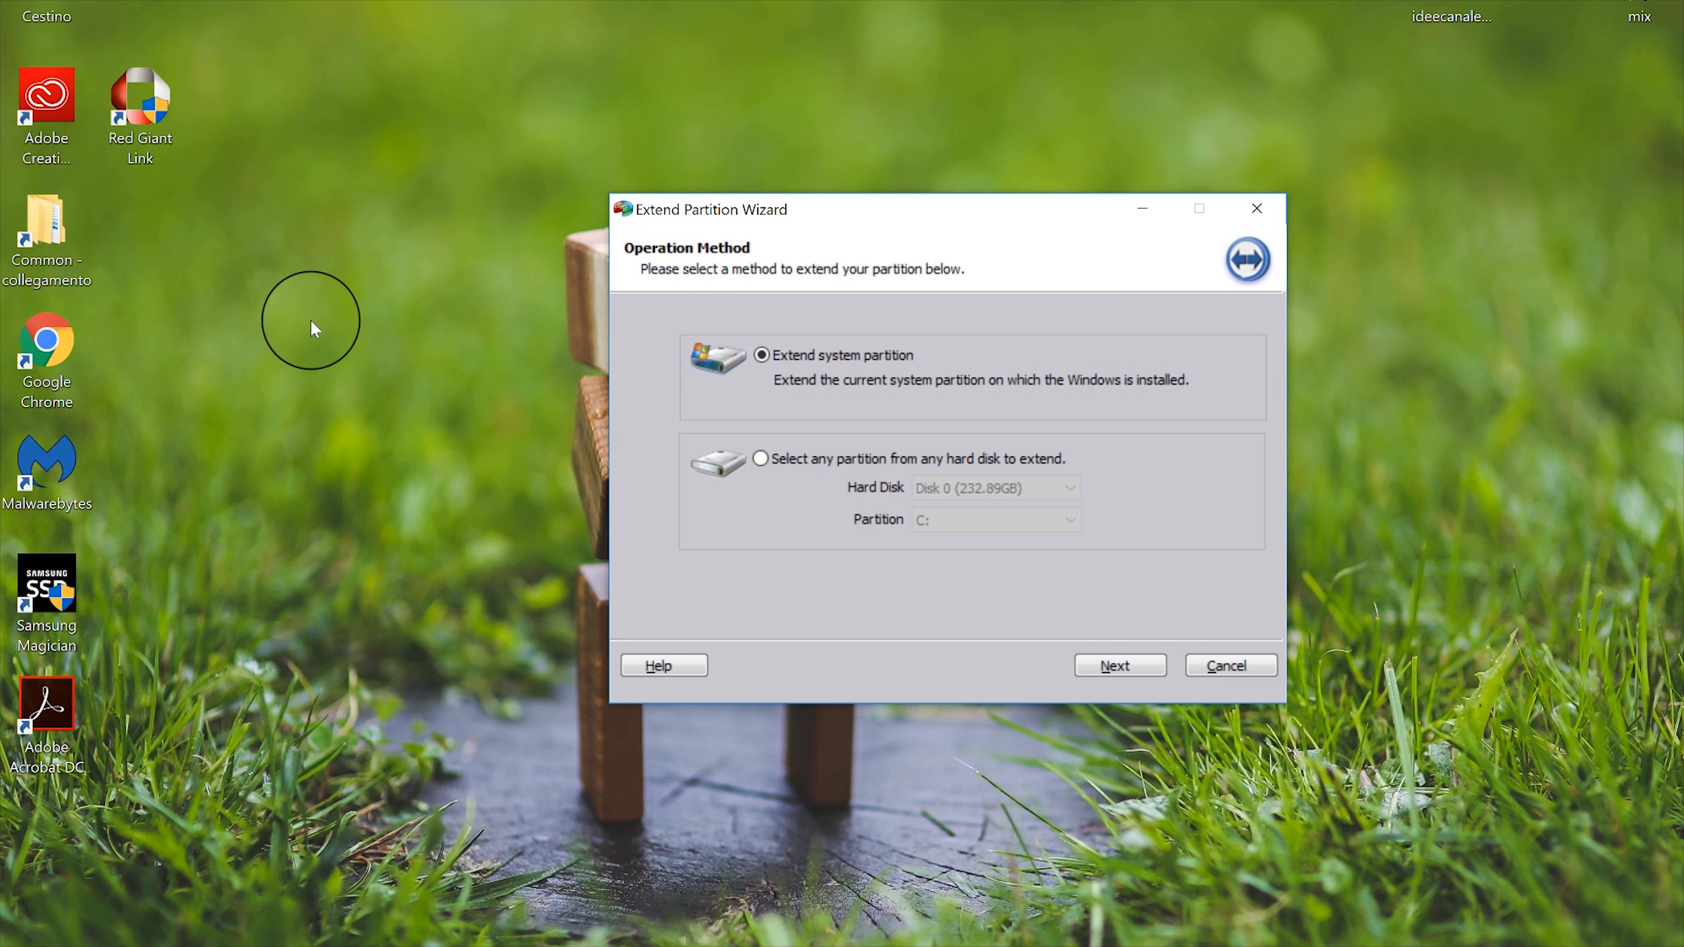
mouse_move(943, 417)
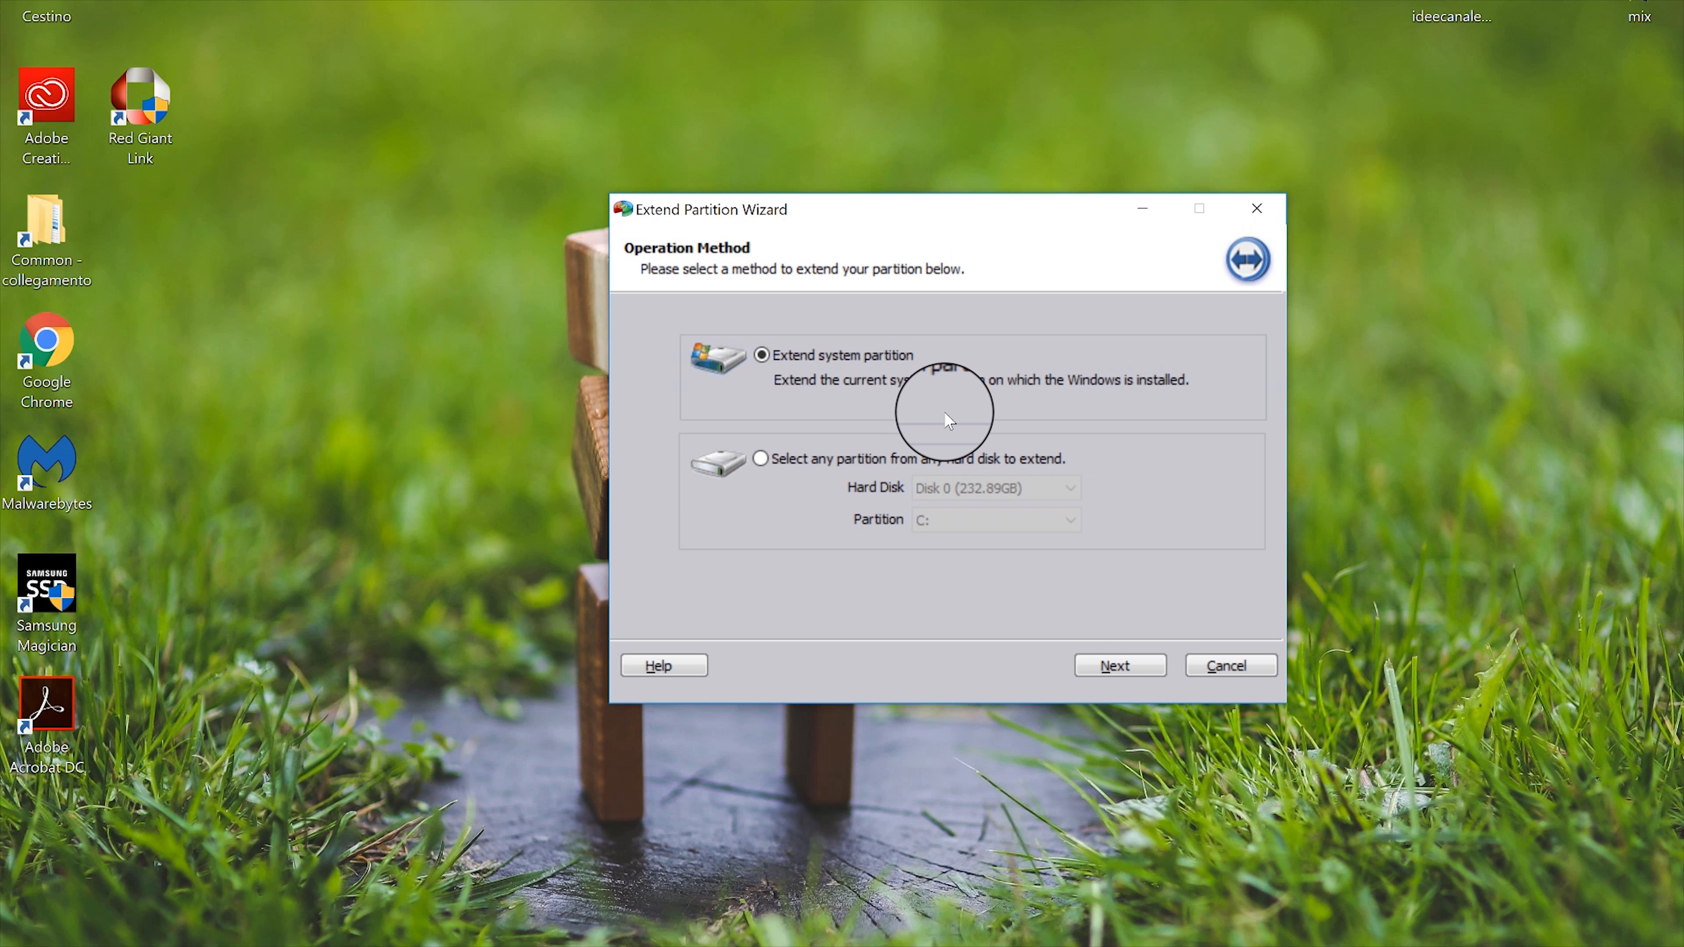
mouse_move(843, 322)
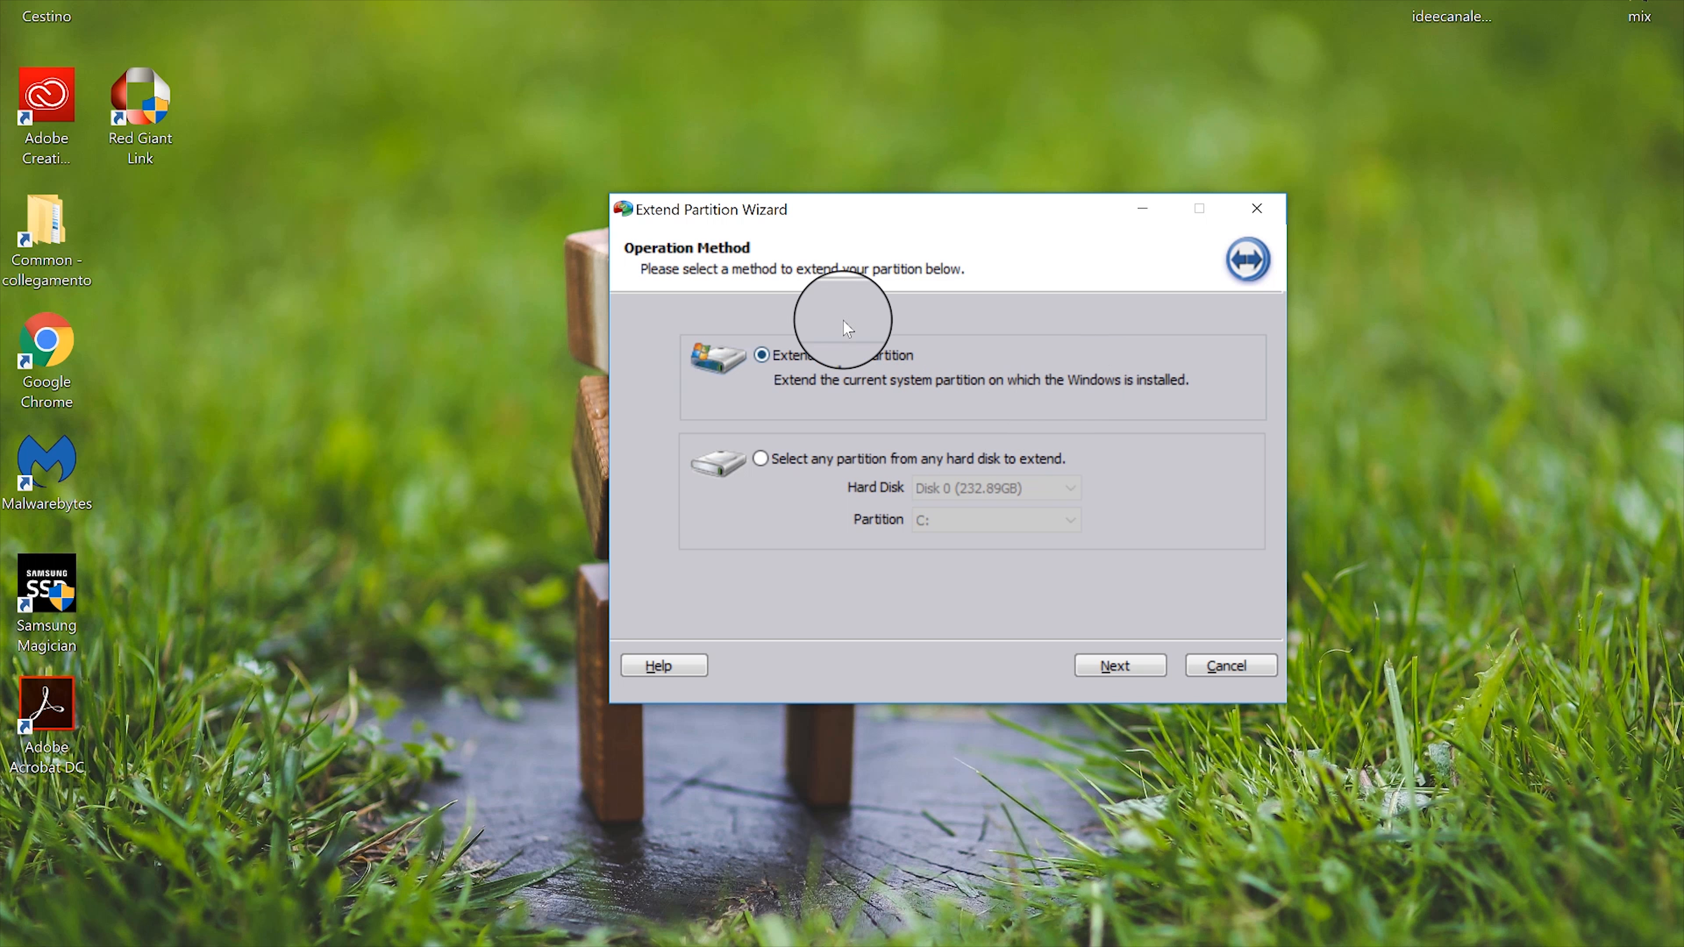
mouse_move(1071, 573)
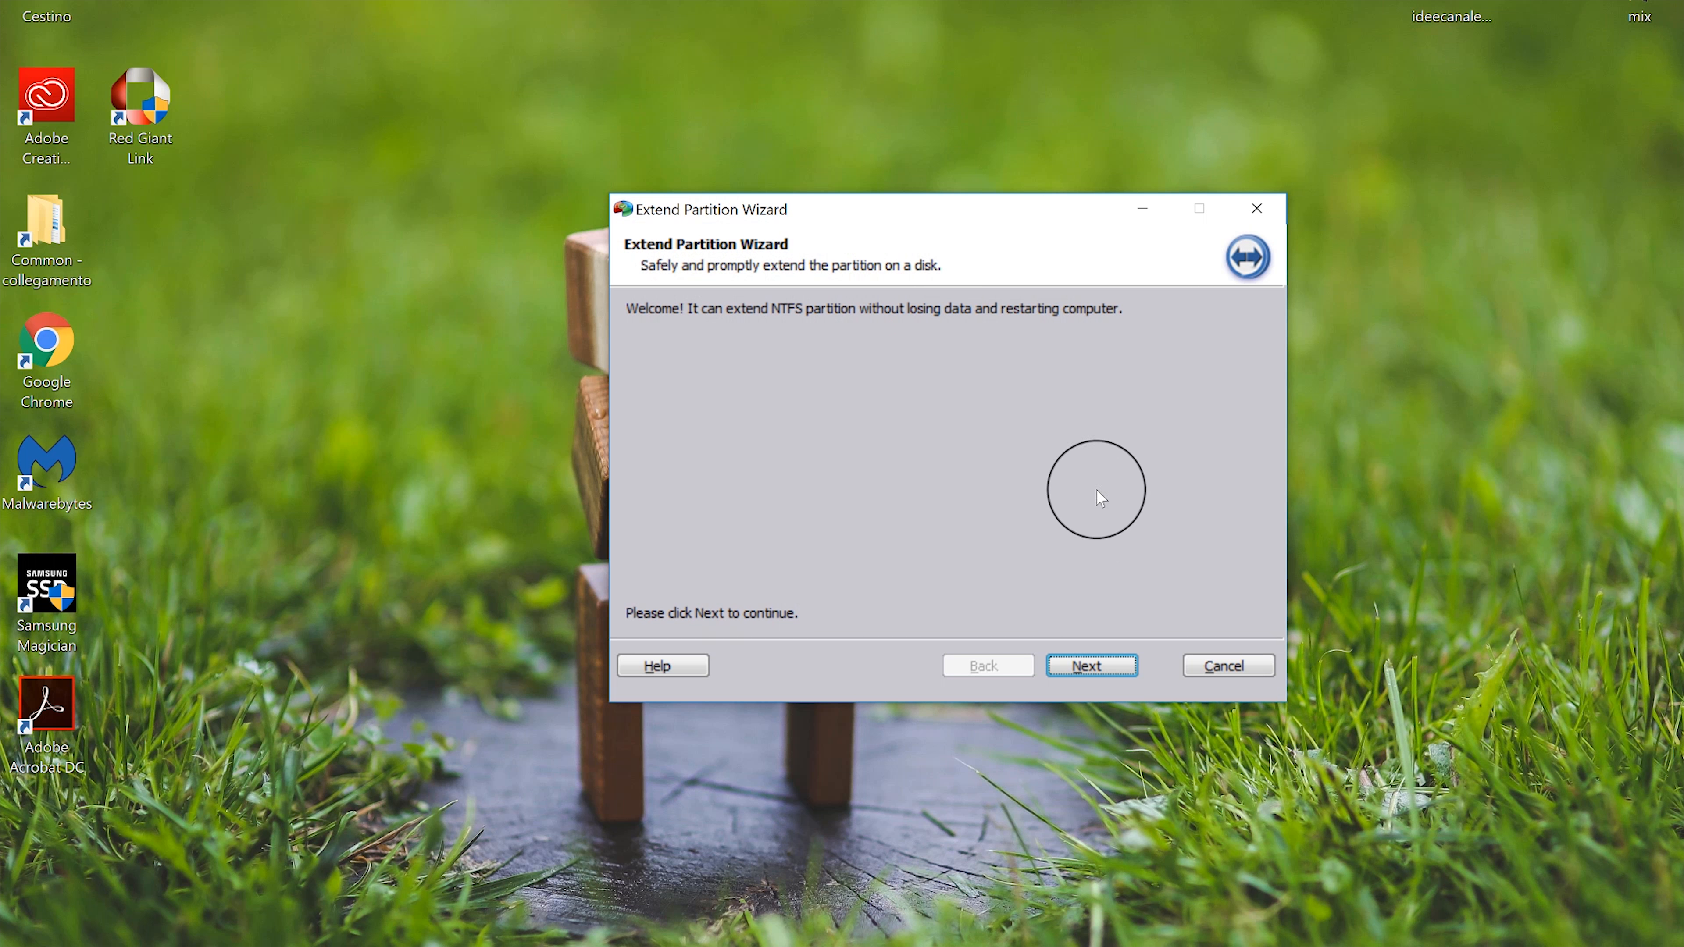
mouse_move(1068, 331)
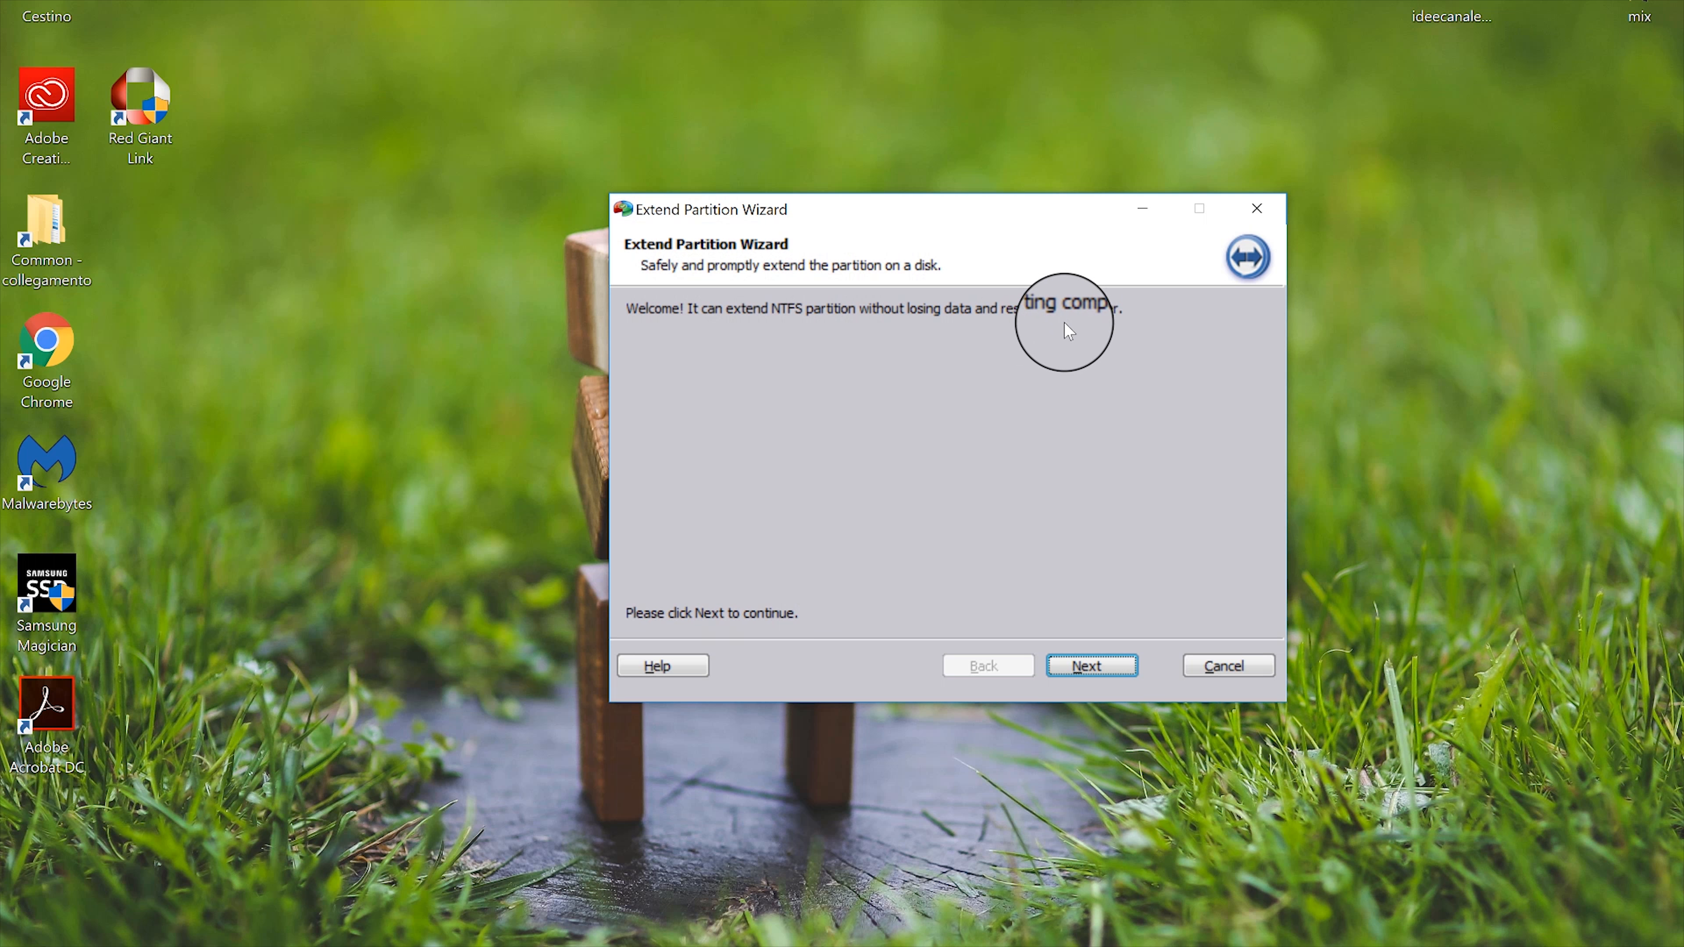
mouse_move(795, 330)
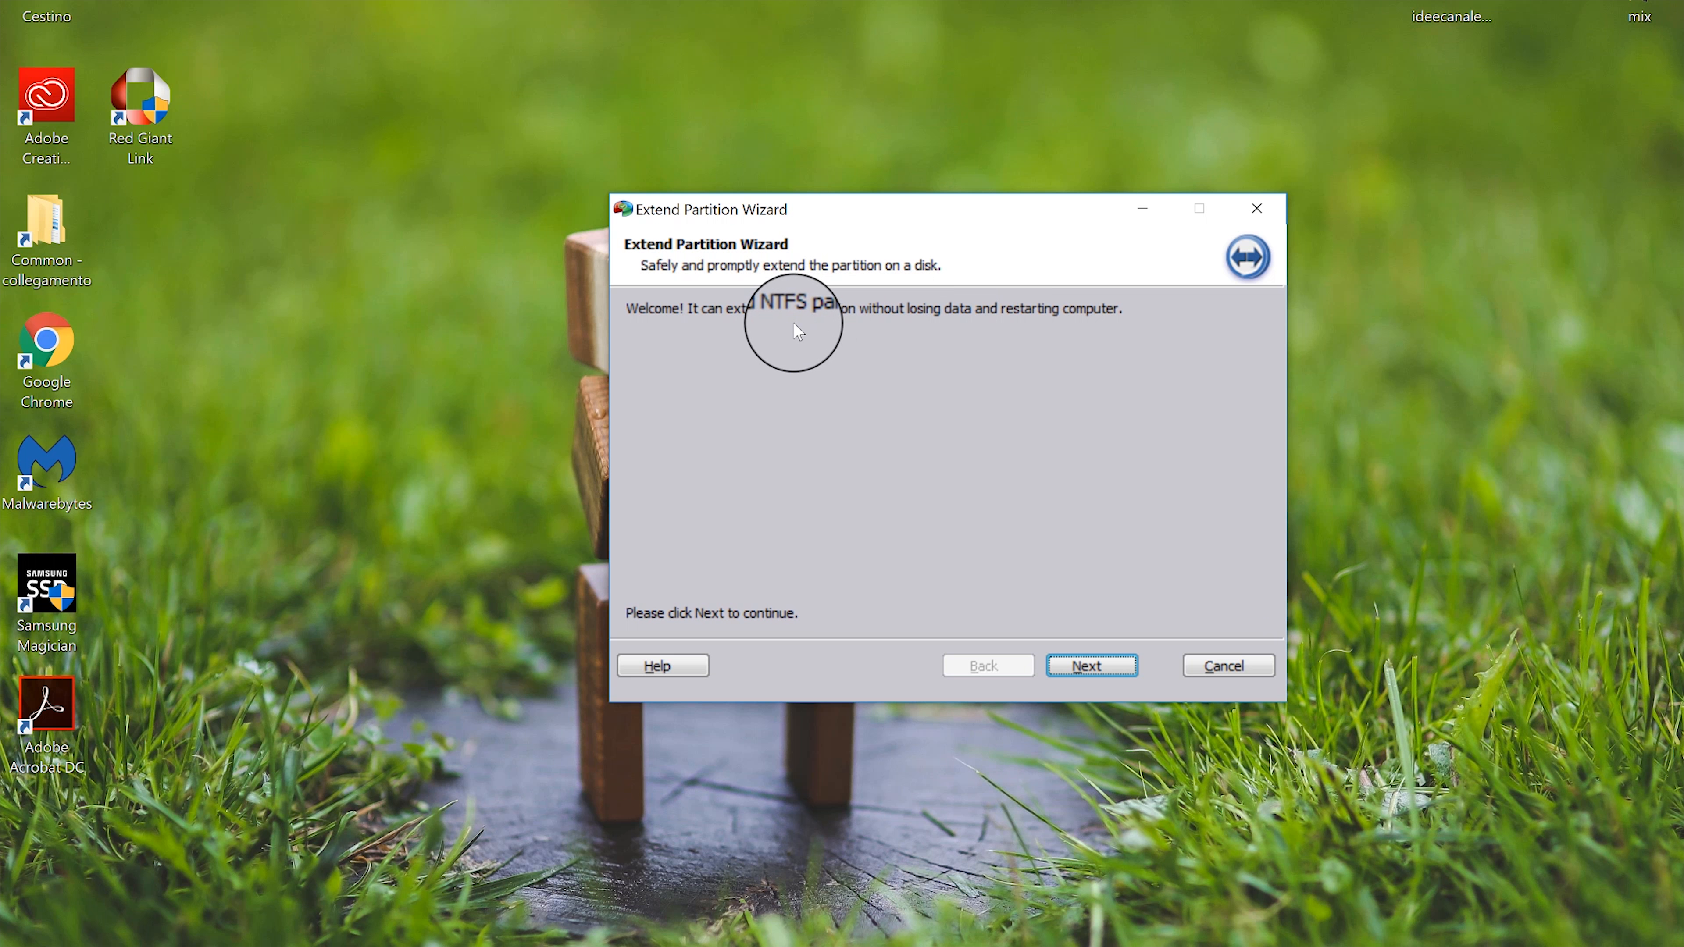
mouse_move(1181, 440)
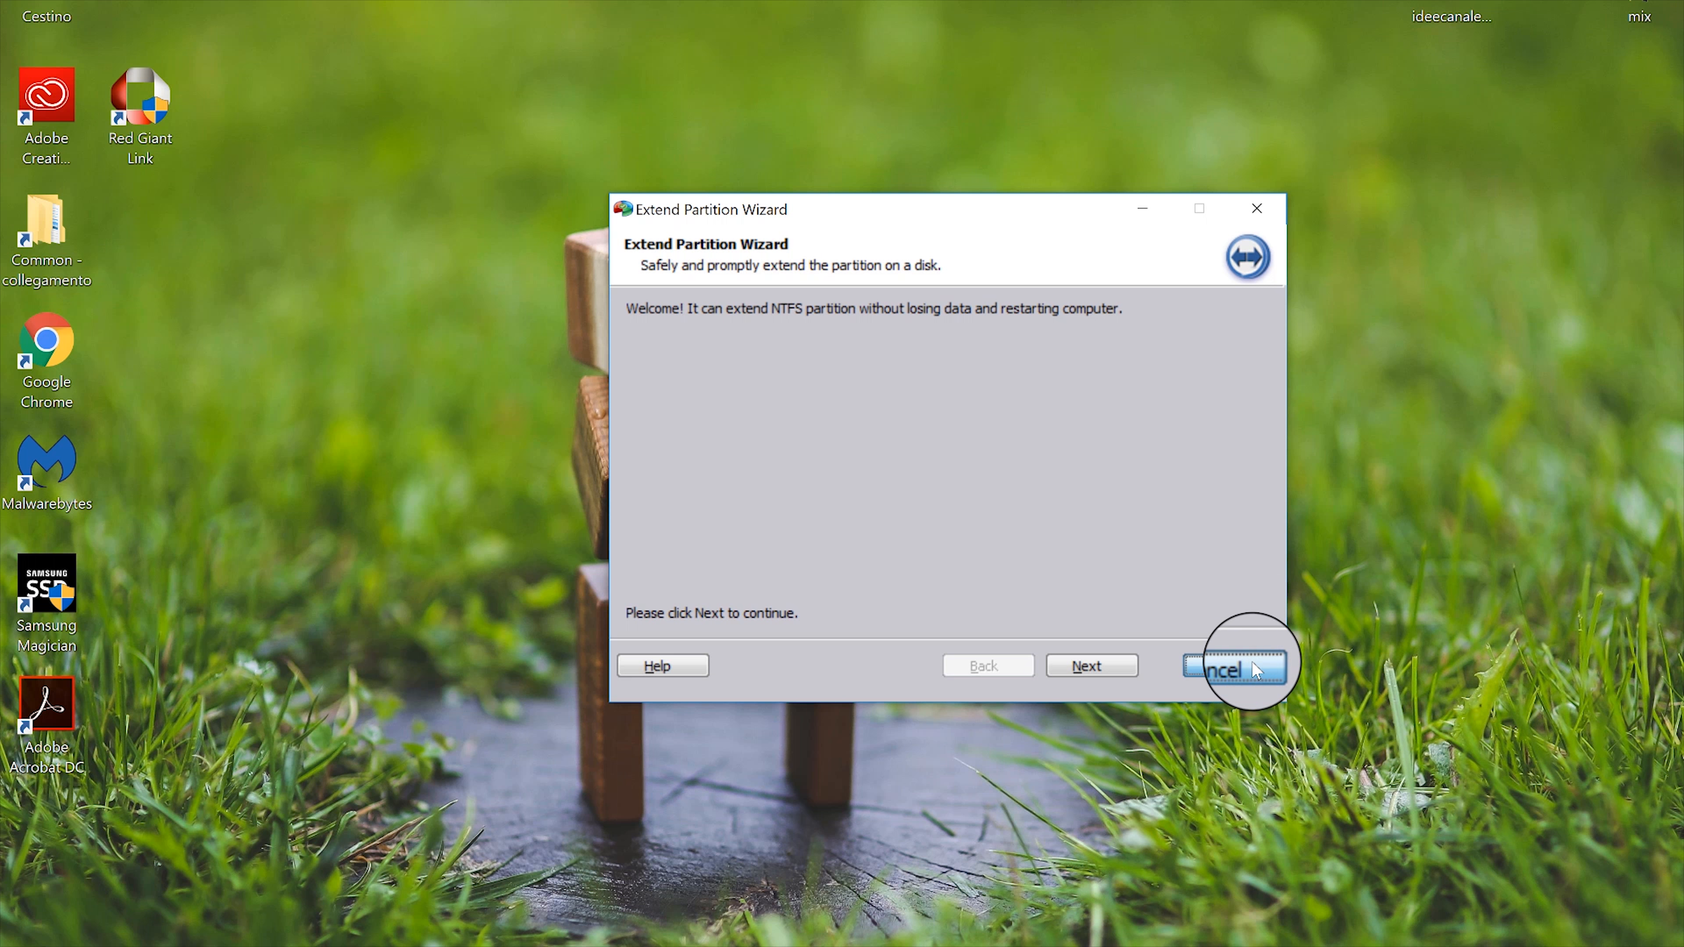
click(1228, 665)
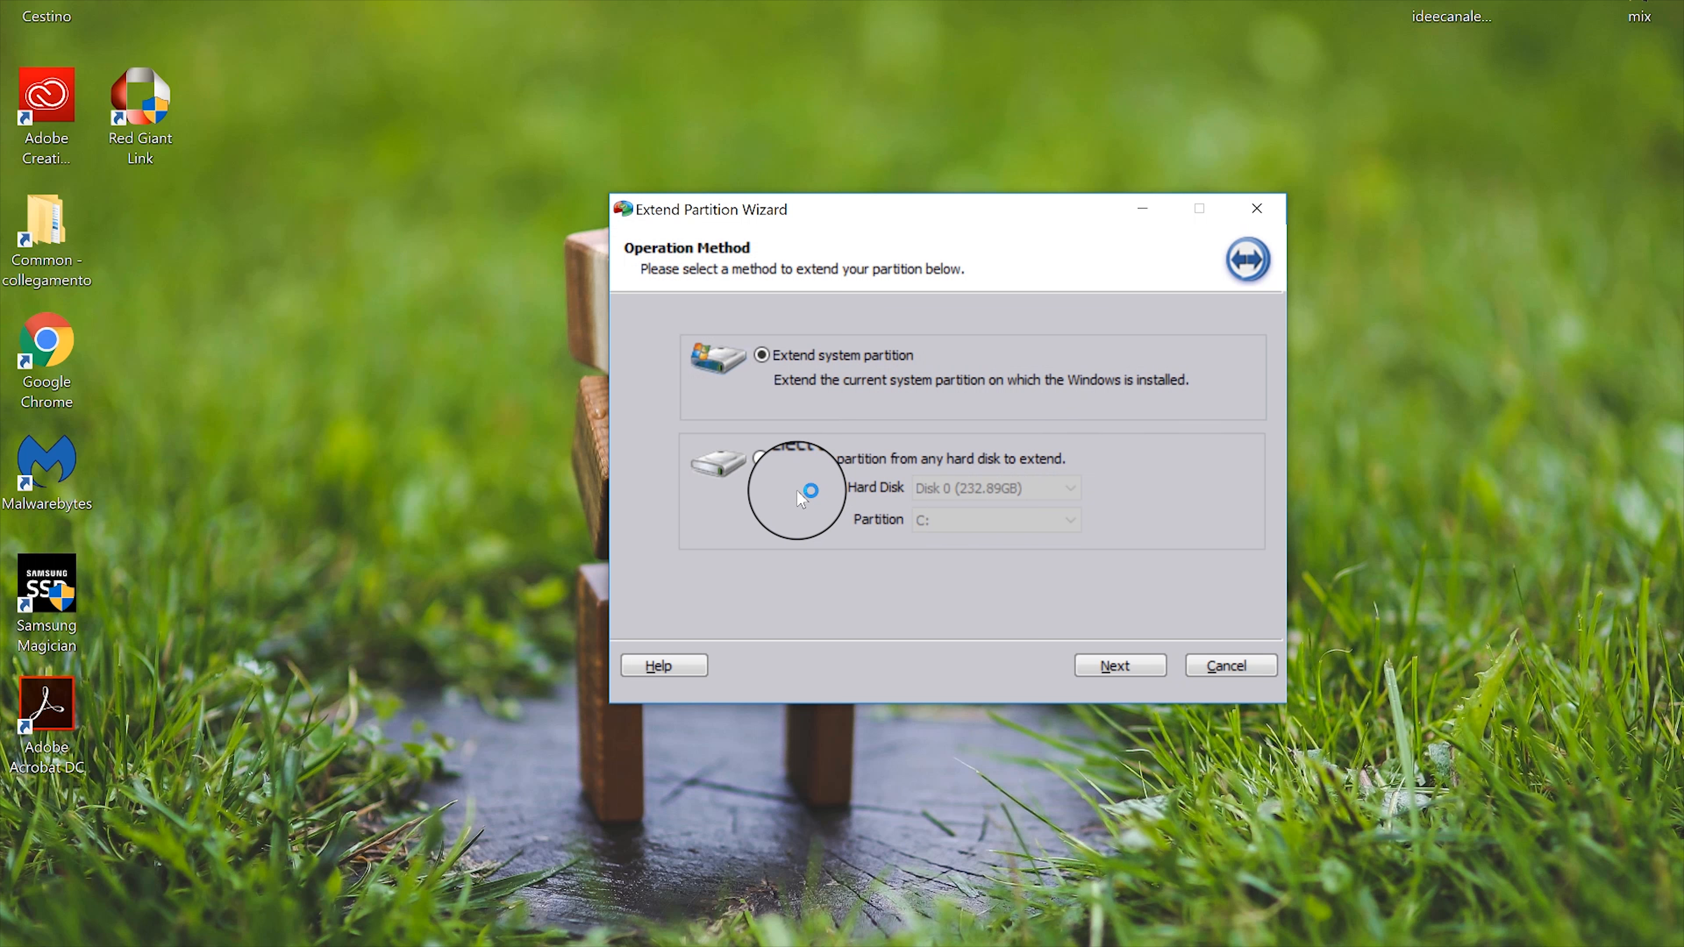
- Choose 'Select any partition from any hard disk to extend', offering Disk 0 and C:
click(761, 454)
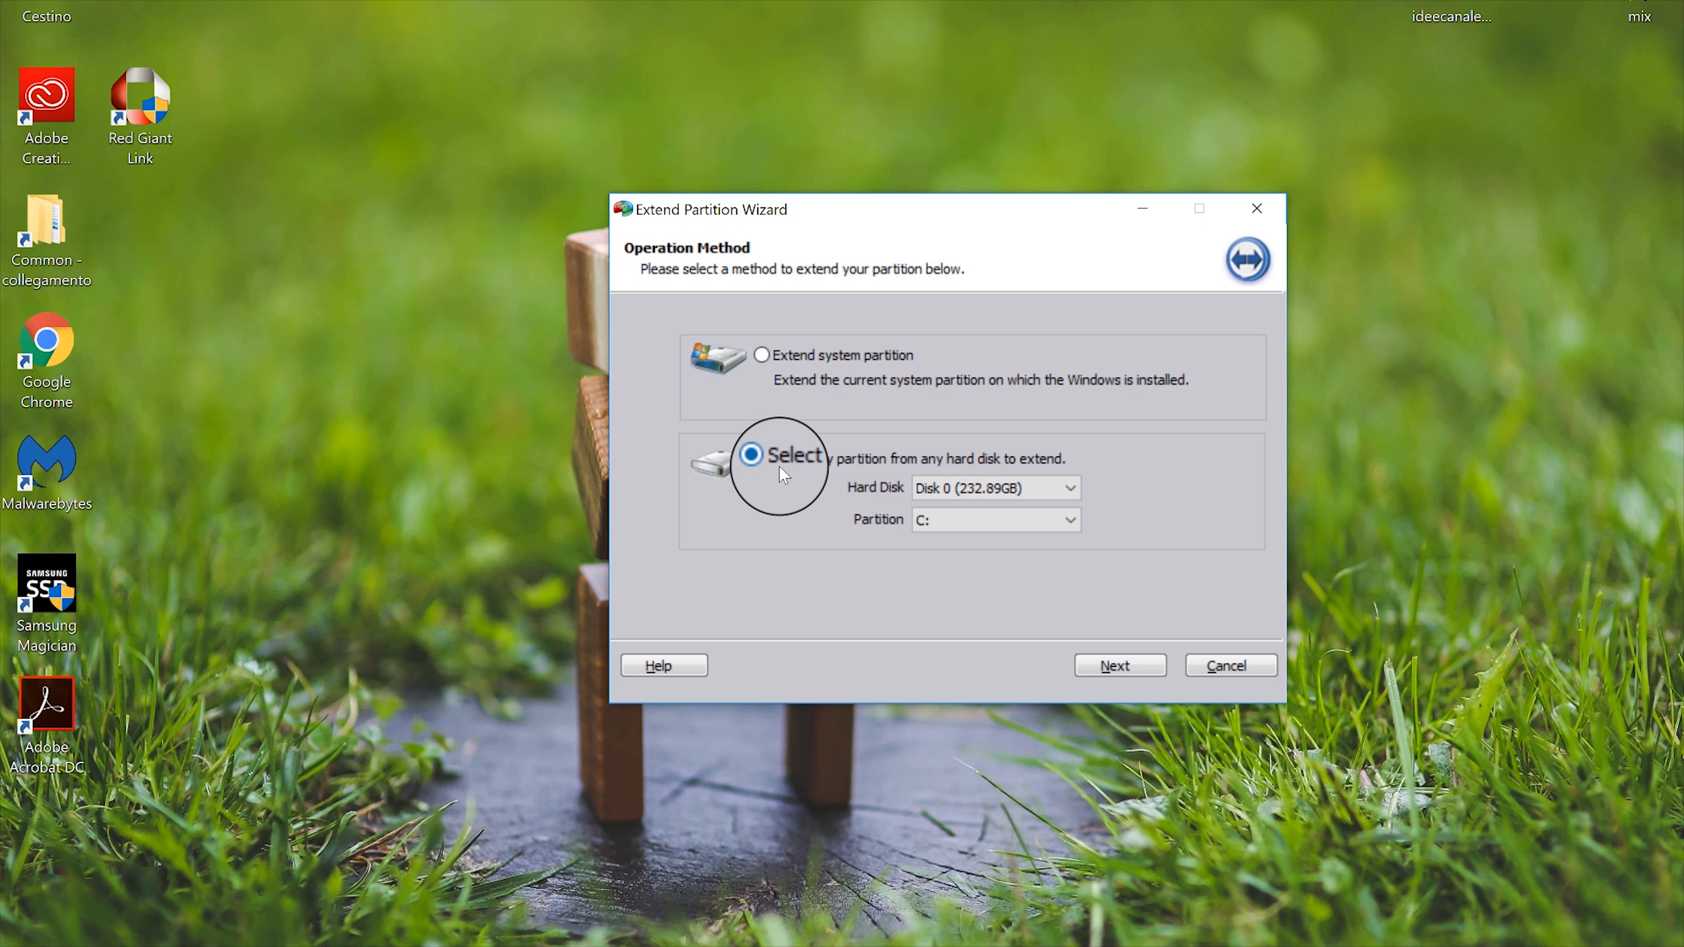
mouse_move(870, 483)
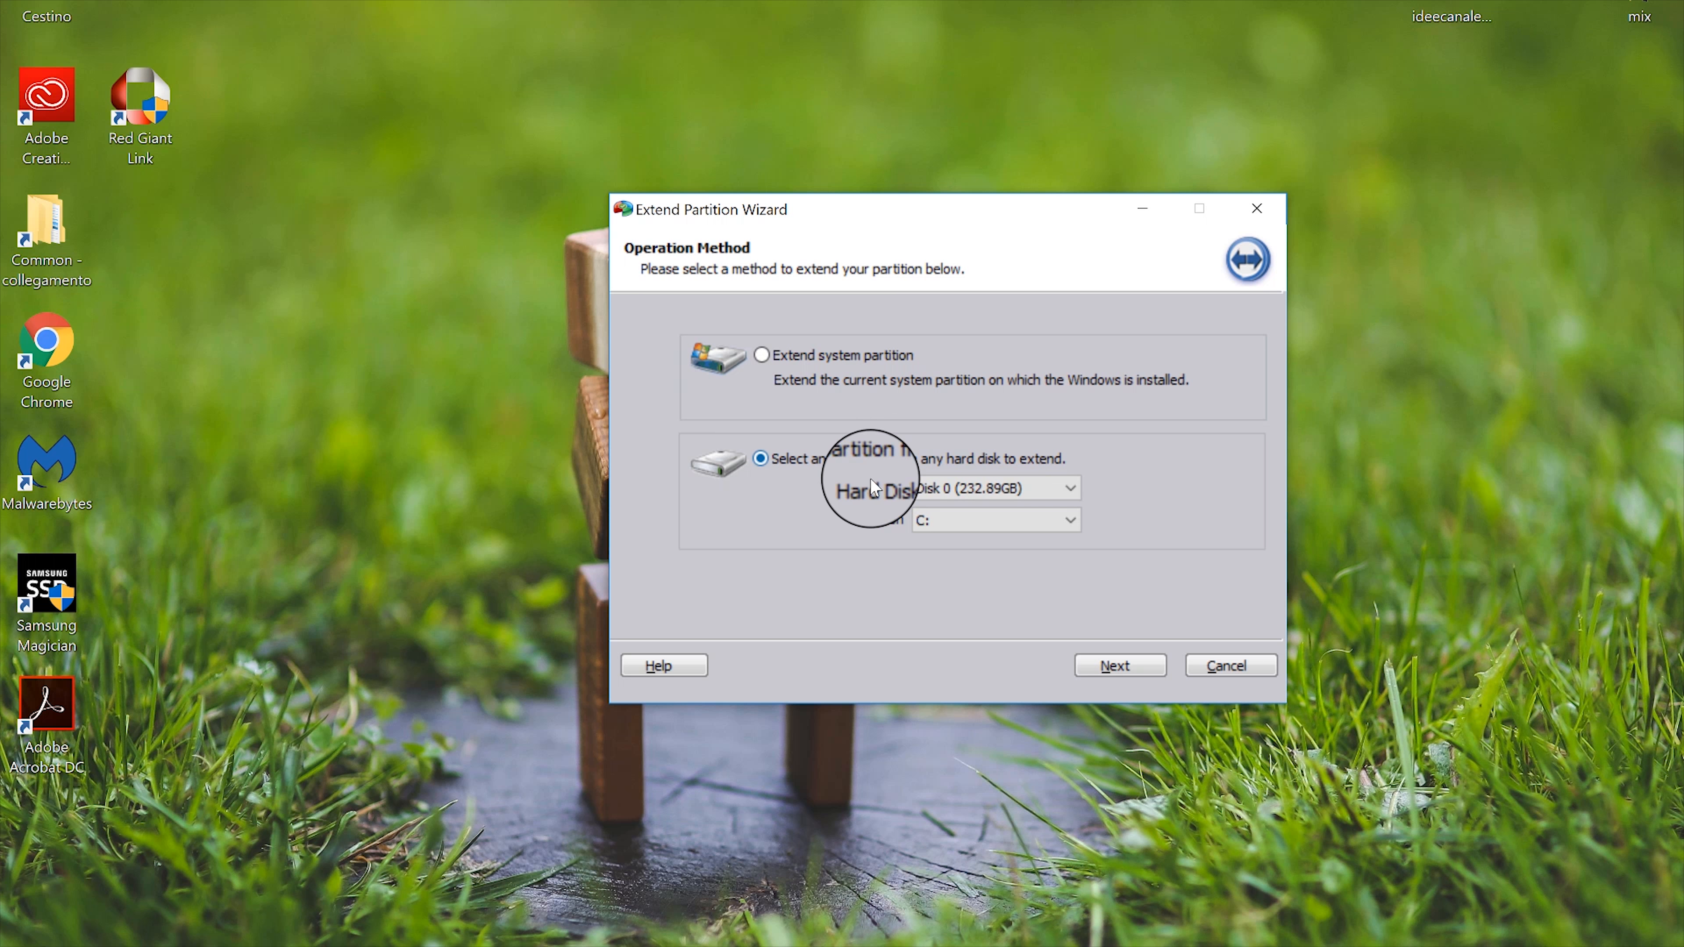
mouse_move(1206, 377)
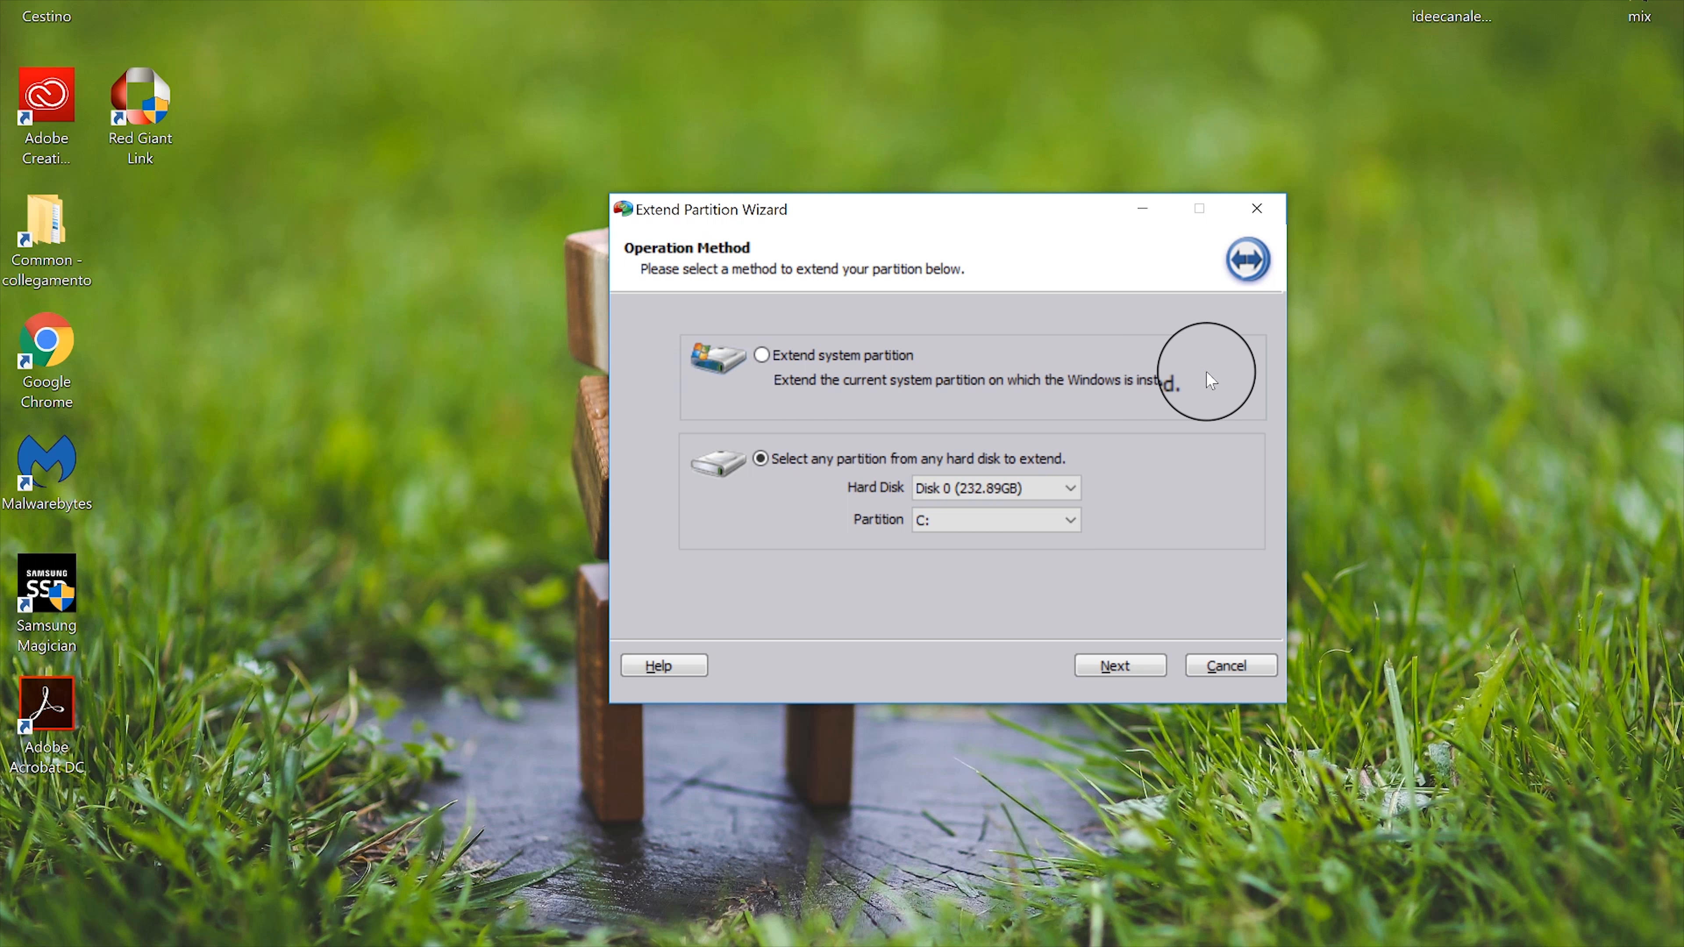
mouse_move(966, 387)
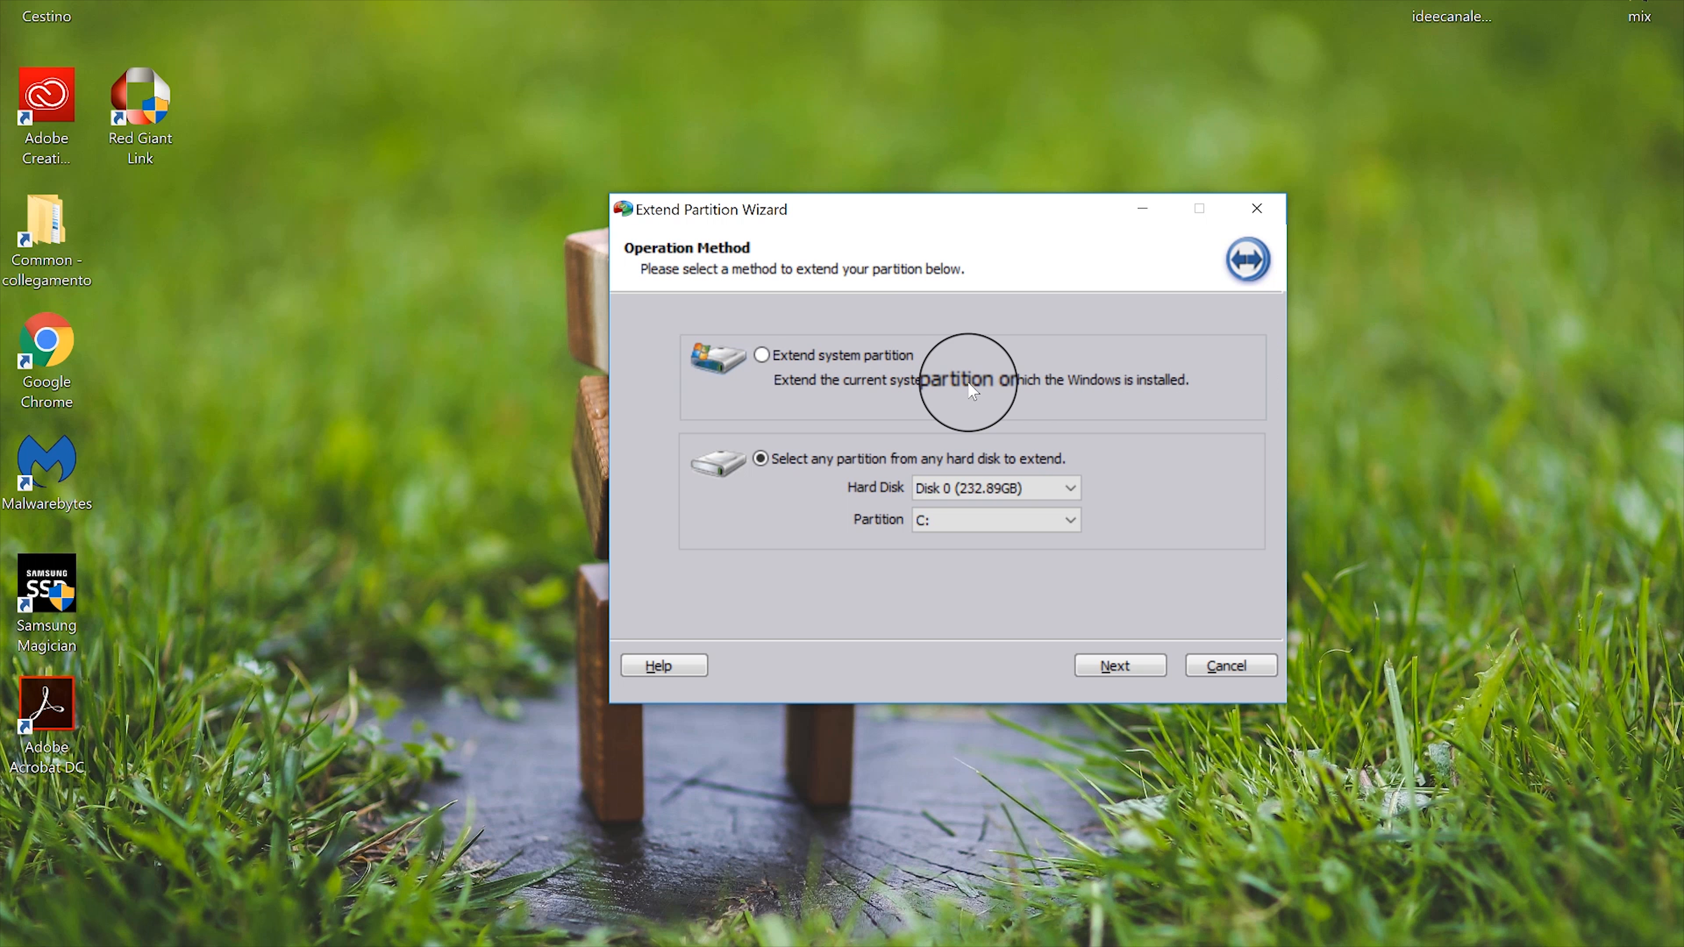